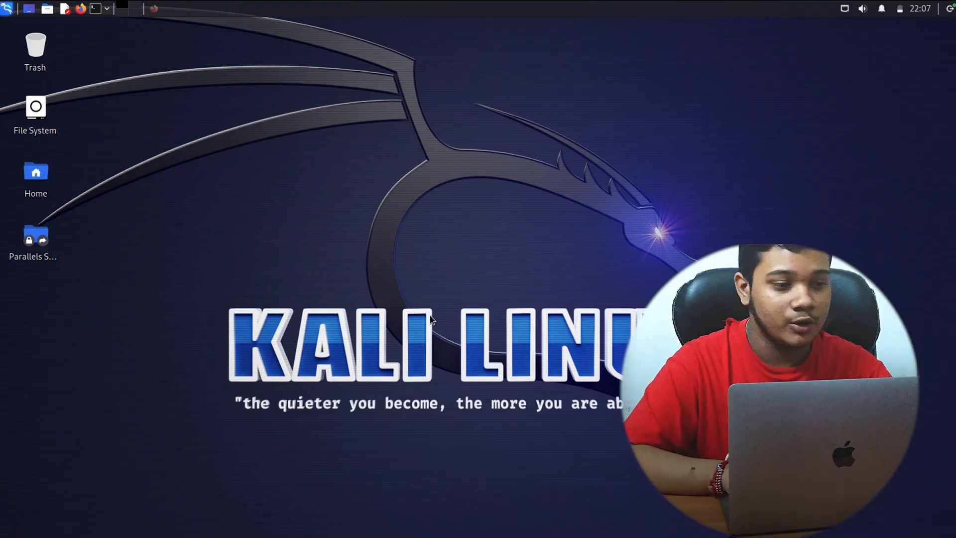
# Step: Bring up a terminal from the top panel, ready for the sudo apt-get install tor command
pyautogui.click(93, 8)
pyautogui.write('sudo apt-get install tor')
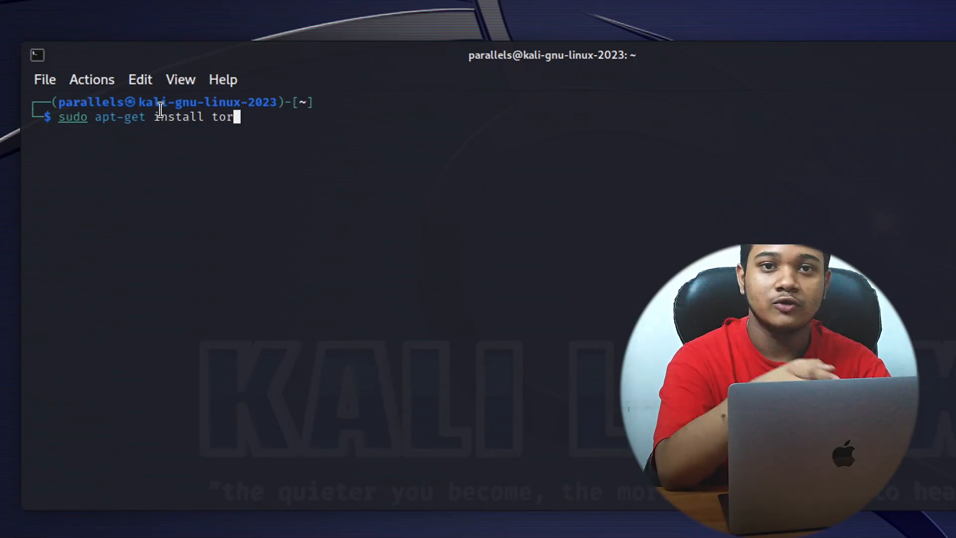
pyautogui.moveTo(167, 242)
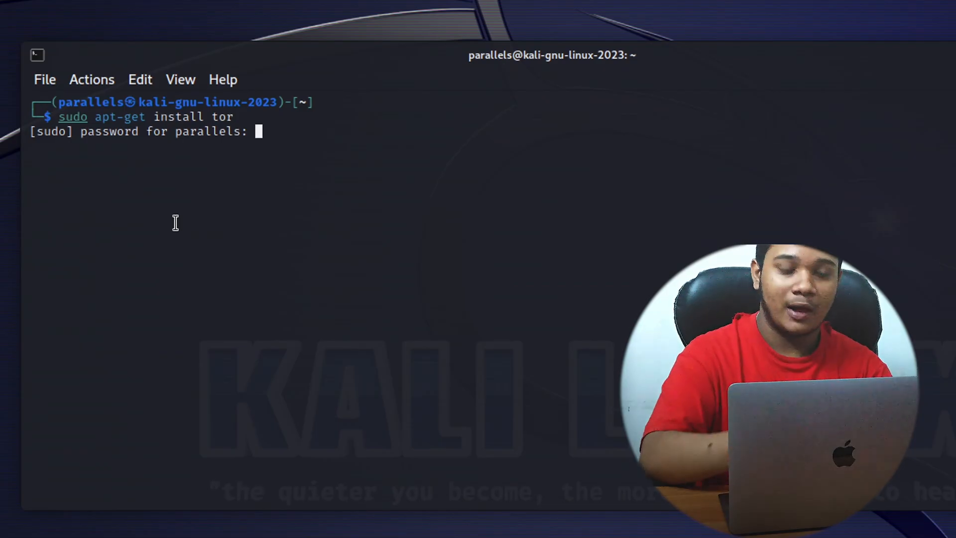
# Step: Submit the sudo password and answer Y so tor and tor-geoipdb finish installing
pyautogui.press('Return')
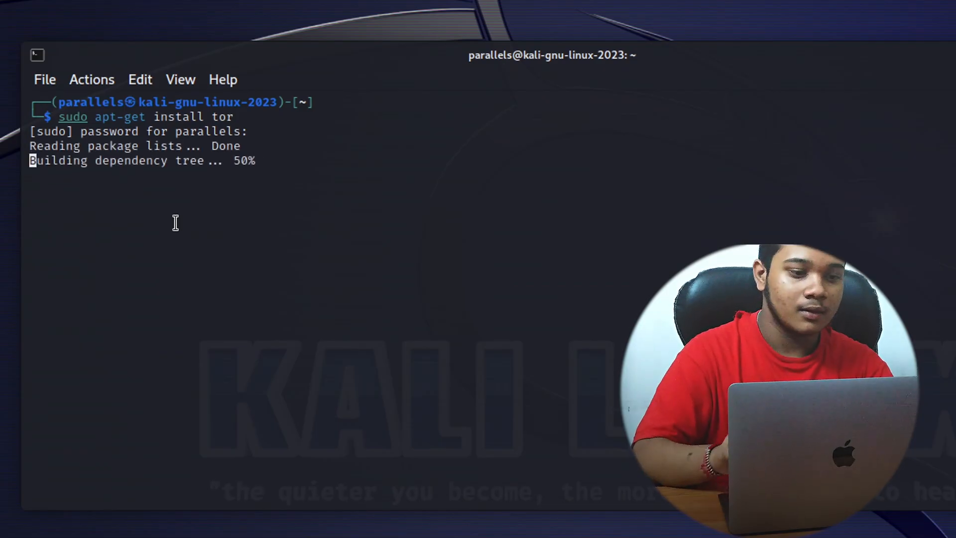
pyautogui.write('Y/n] Y')
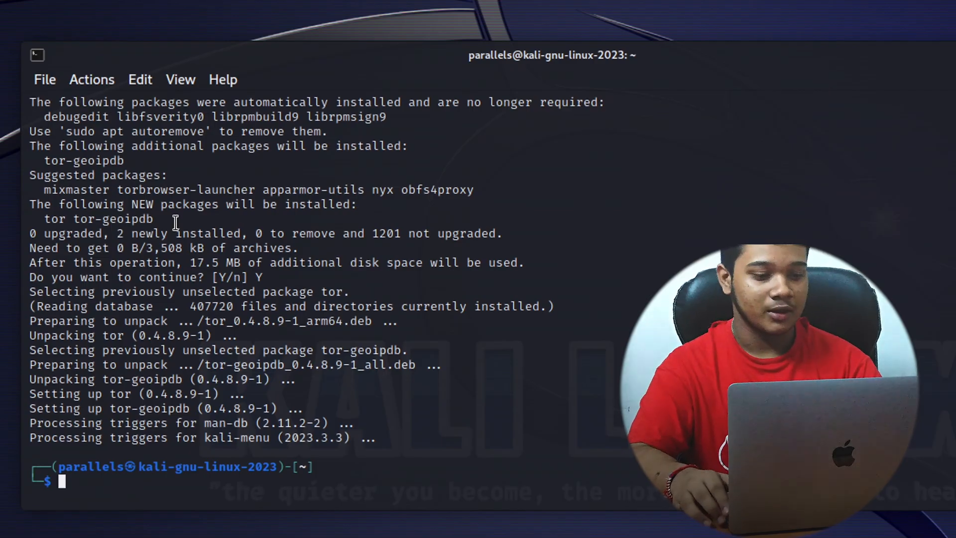
# Step: Clone github.com/iamwithyou11/Bruteinsta and view its passwords.lst word list from the folder
pyautogui.write('git clone https://github.com/iamwithyou11/Bruteinsta')
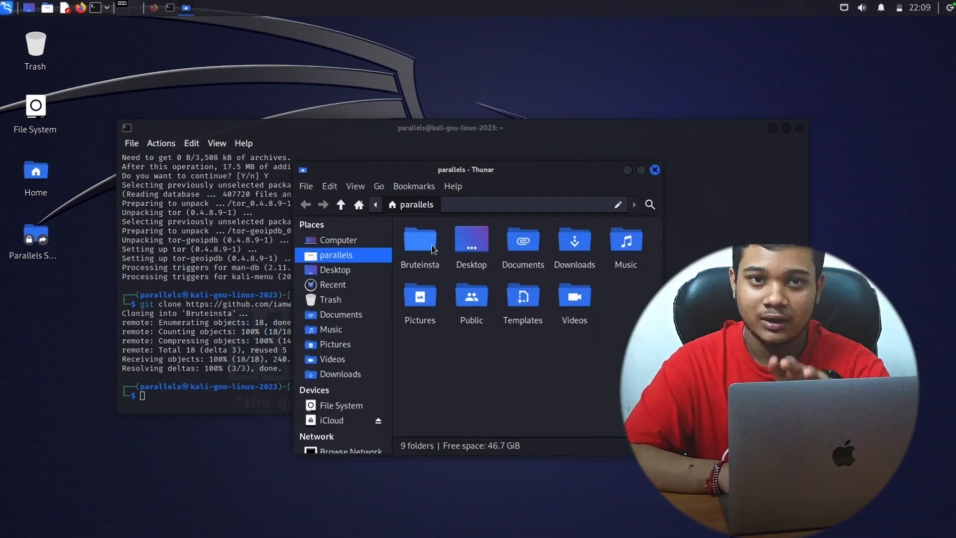
pyautogui.doubleClick(420, 241)
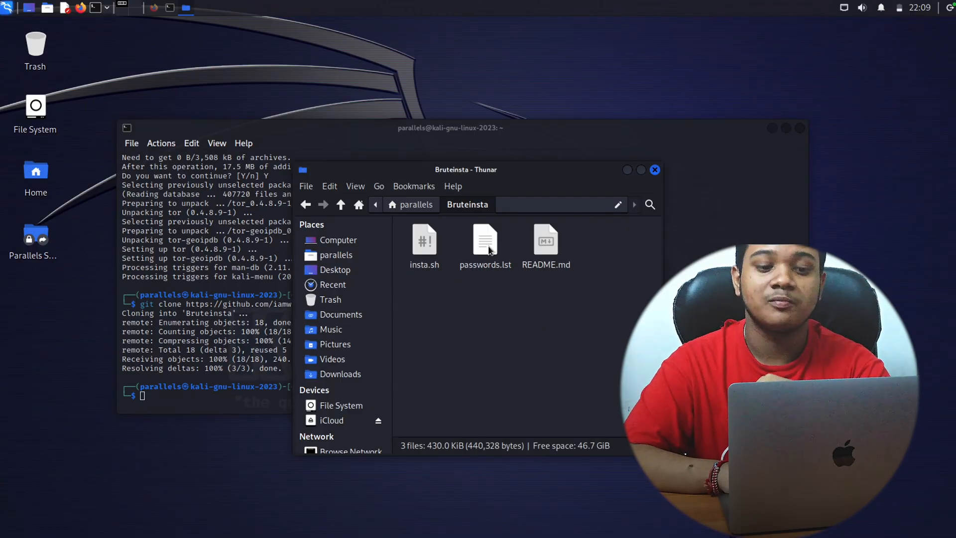
pyautogui.doubleClick(485, 239)
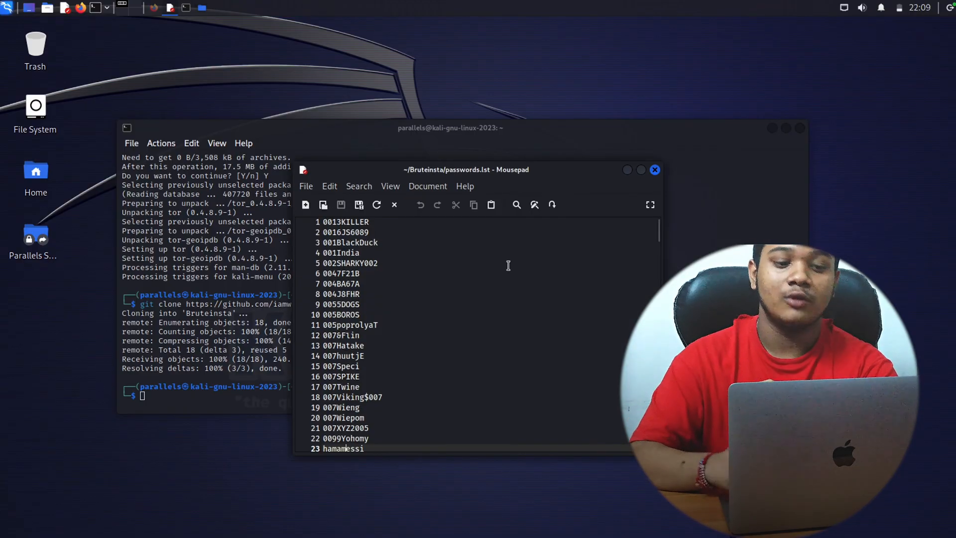
# Step: Scroll through passwords.lst in Mousepad, then put the word list away
pyautogui.scroll(-3)
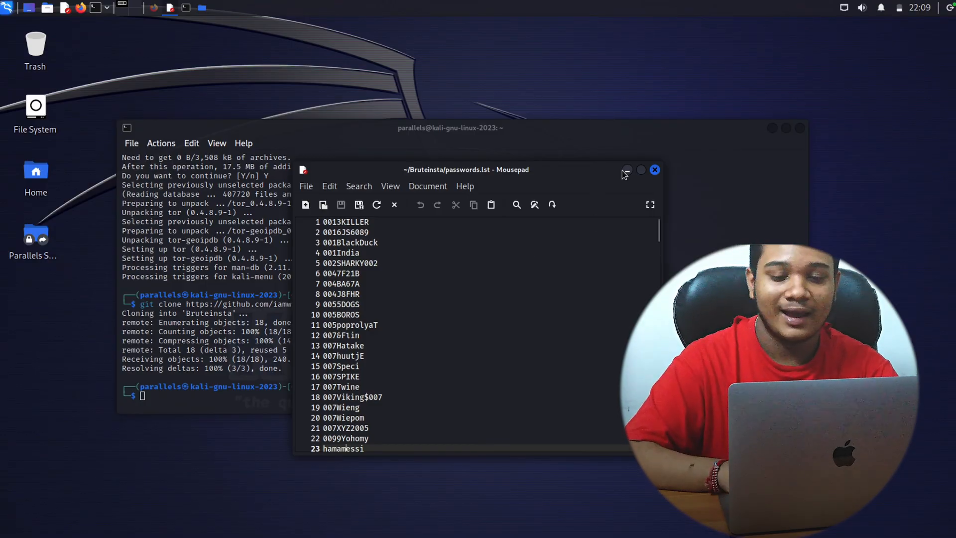
pyautogui.click(654, 170)
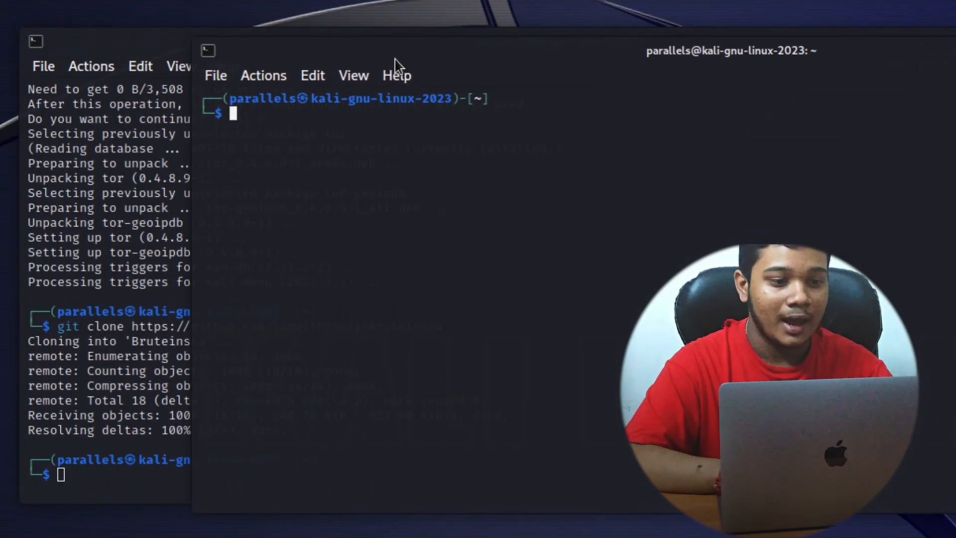
# Step: Start tor in the second terminal so it begins bootstrapping
pyautogui.write('tor')
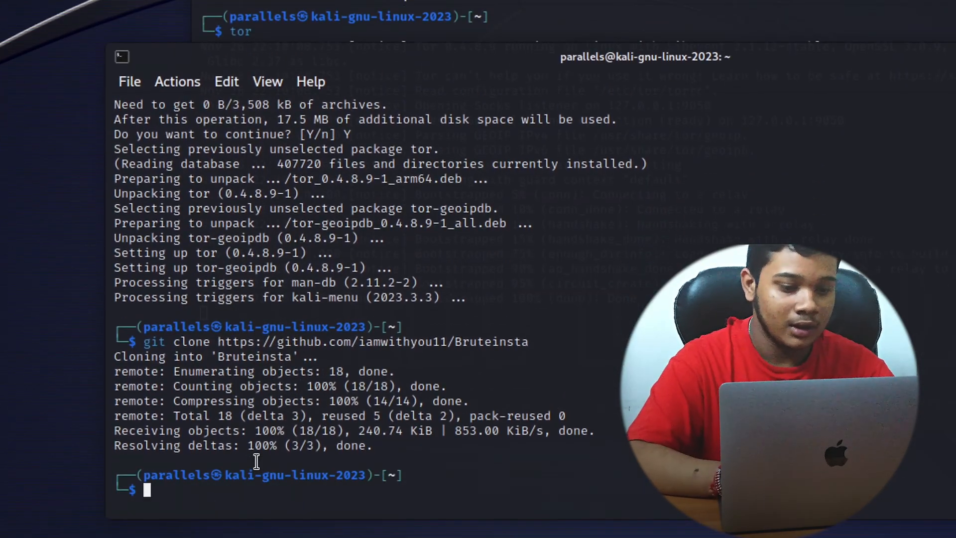
# Step: Change into the Bruteinsta folder and list insta.sh, passwords.lst and README.md
pyautogui.write('cd tor-browser_en-US')
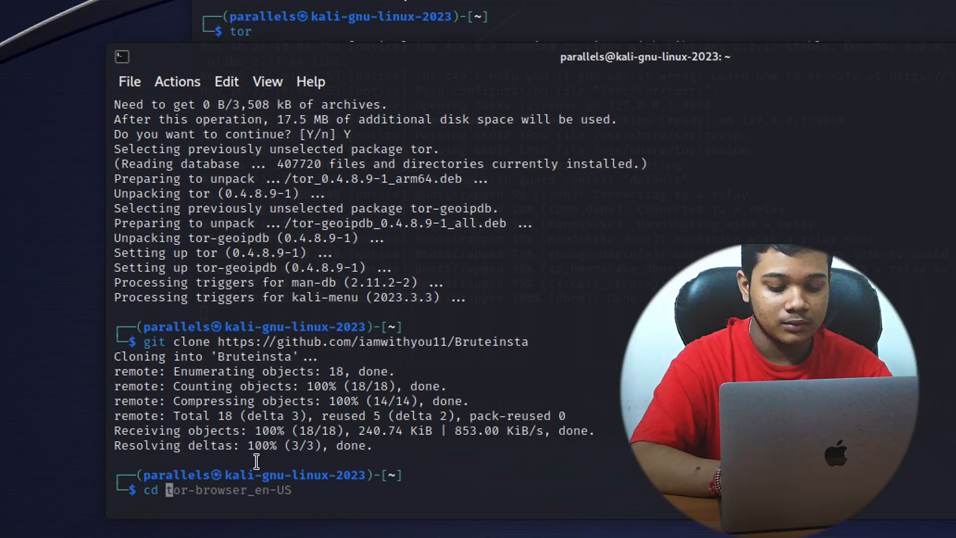
pyautogui.write('Bruteinsta')
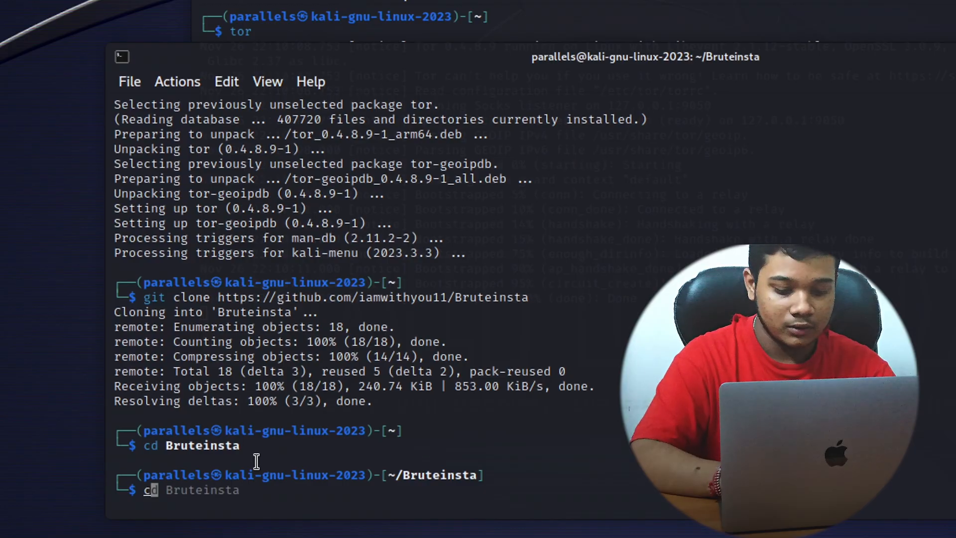
pyautogui.write('chmod +x insta.sh')
pyautogui.write('ls')
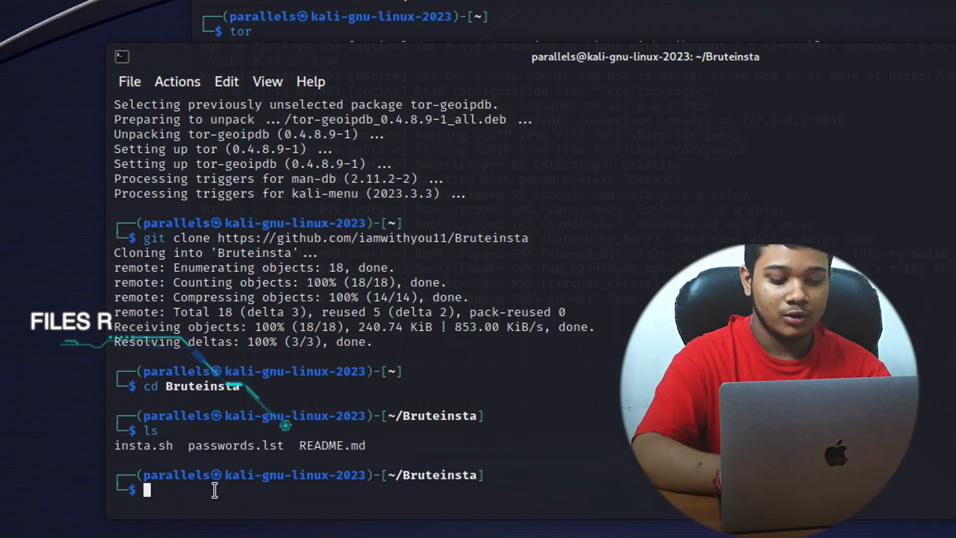
# Step: Make insta.sh executable with chmod +x and run ./insta.sh, which demands root
pyautogui.write('chmod +x insta.sh')
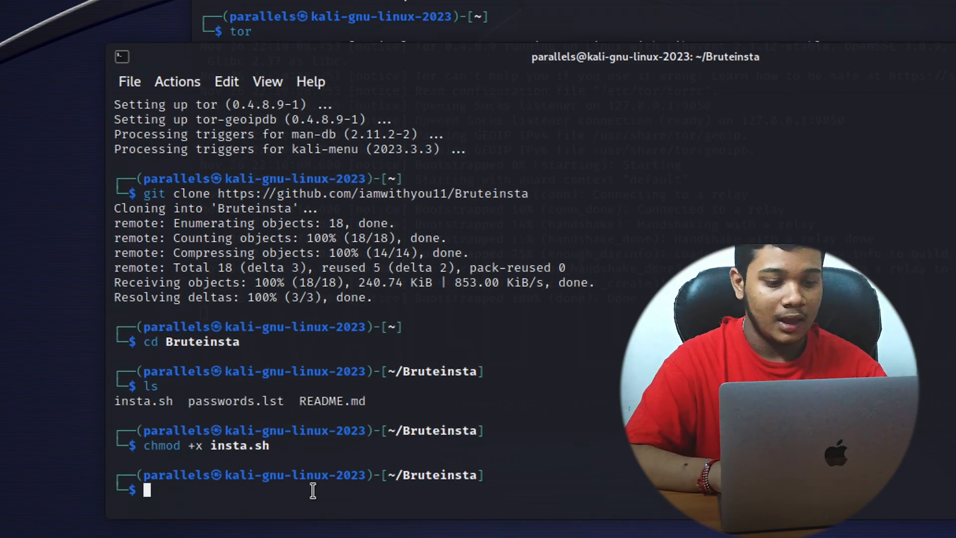
pyautogui.write('./')
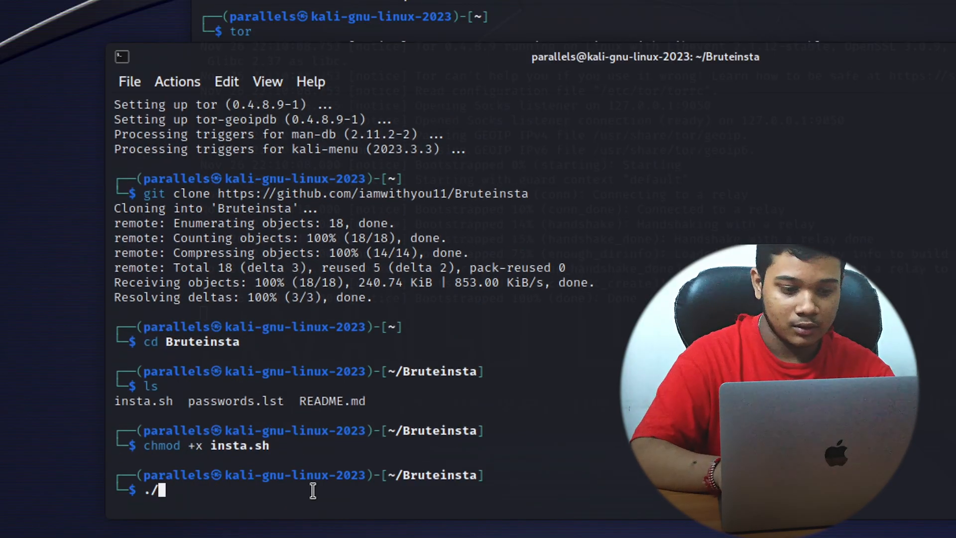
pyautogui.write('insta')
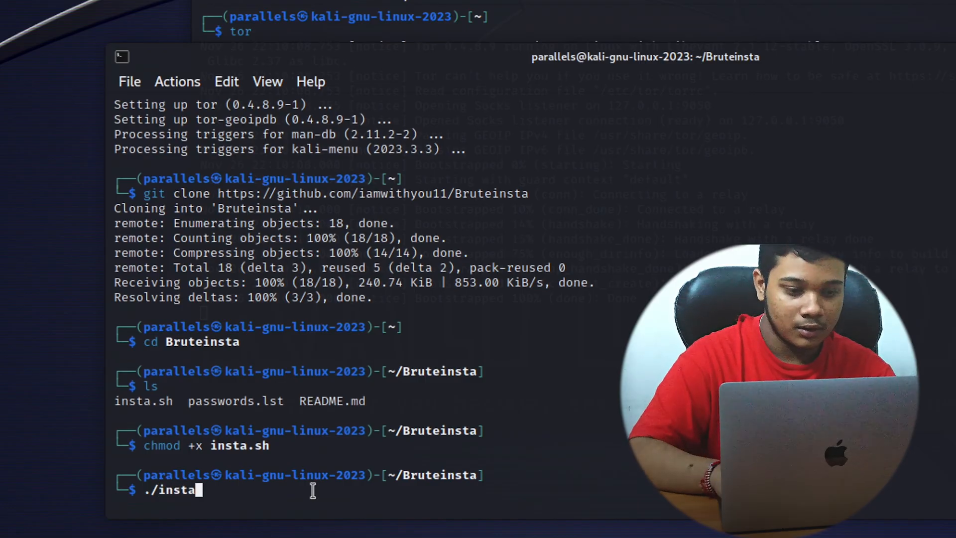
pyautogui.write('.s')
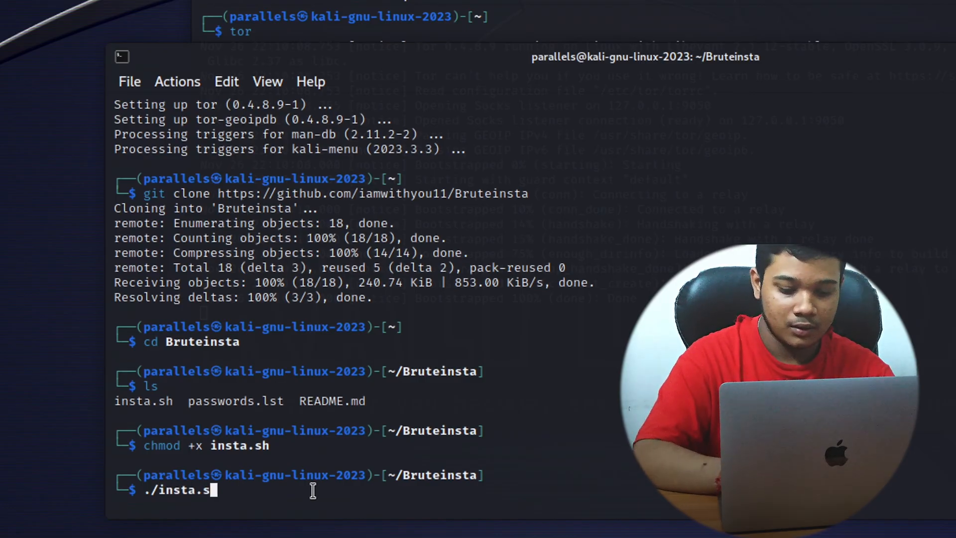
pyautogui.write('h')
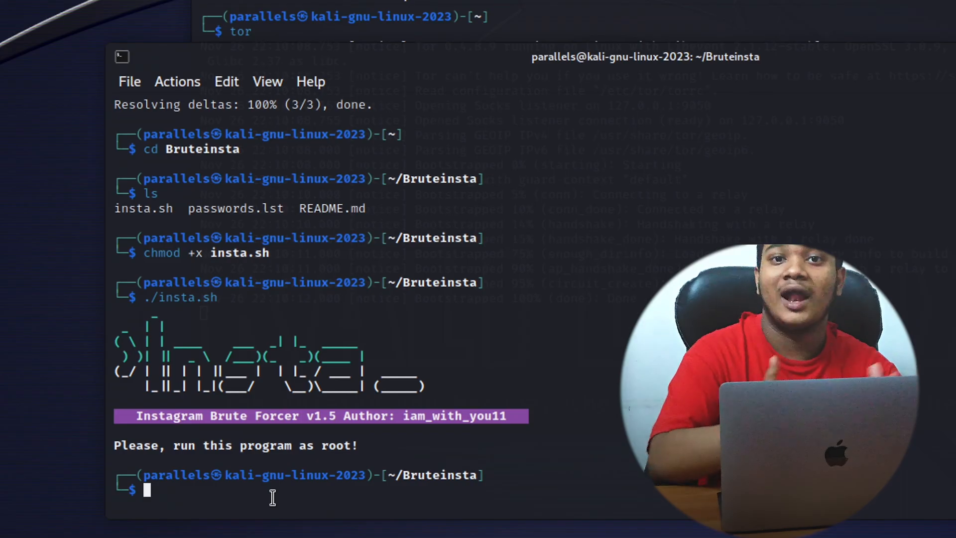
pyautogui.write('sudo apt-get install tor')
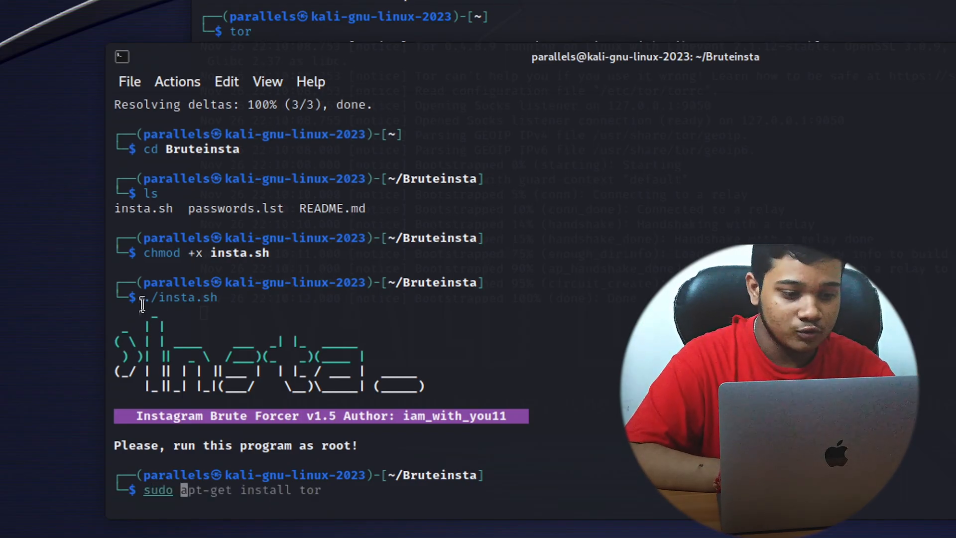
pyautogui.rightClick(143, 298)
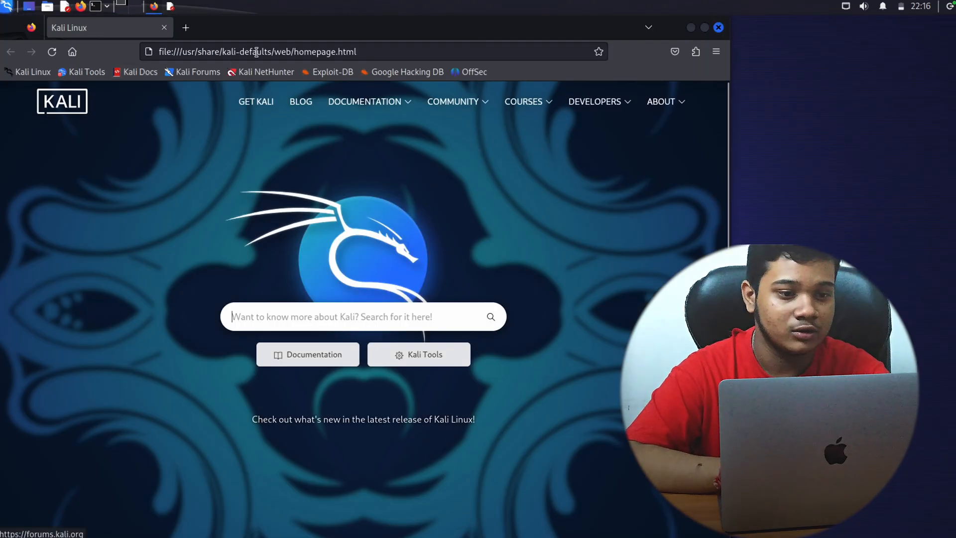
# Step: Go to instagram.com and reach Password and security in Accounts Center settings
pyautogui.click(256, 51)
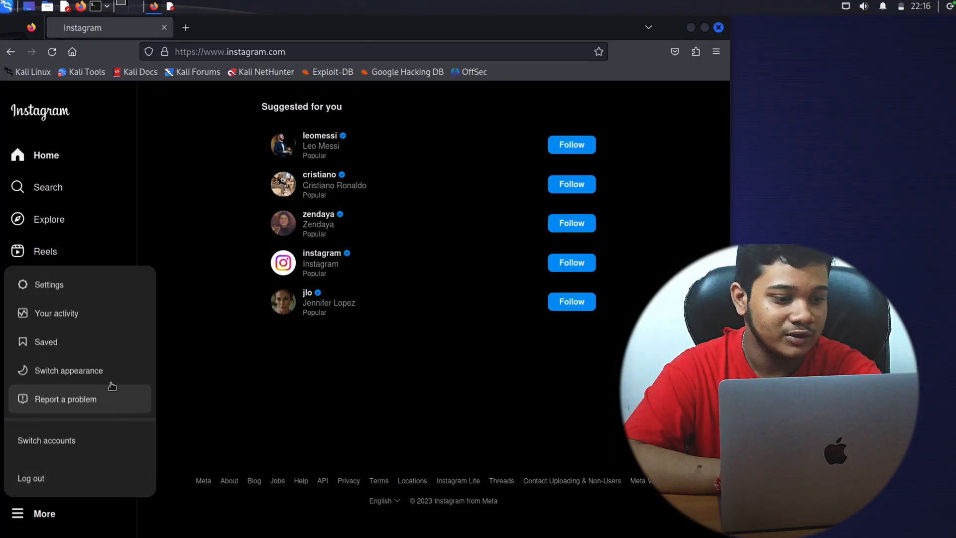
pyautogui.click(49, 285)
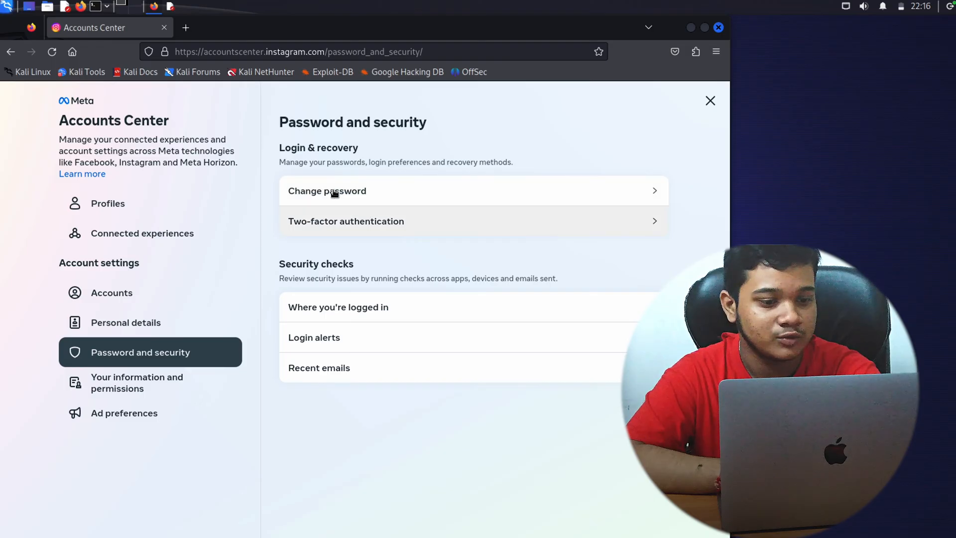
# Step: Start Two-factor authentication setup under Login & recovery, reaching the account-choice dialog
pyautogui.click(345, 221)
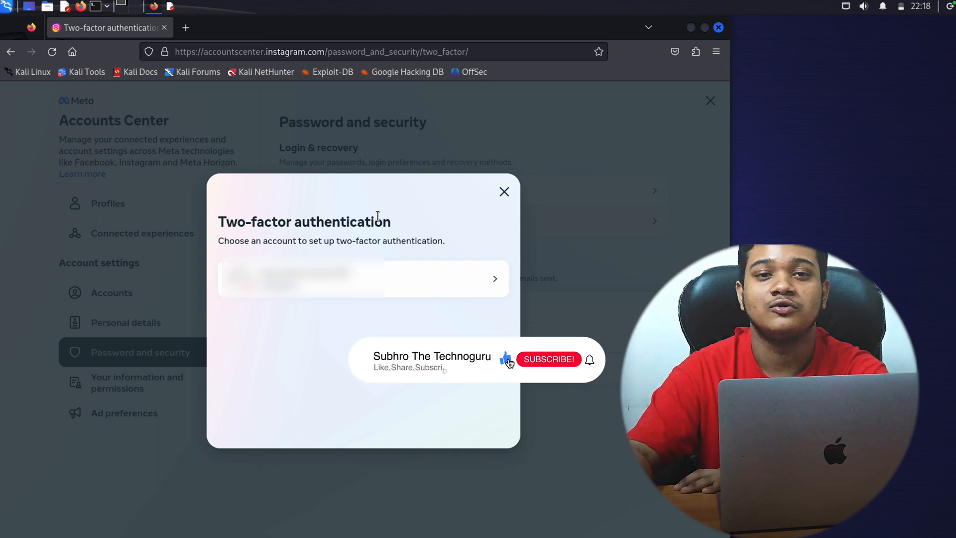
pyautogui.click(549, 359)
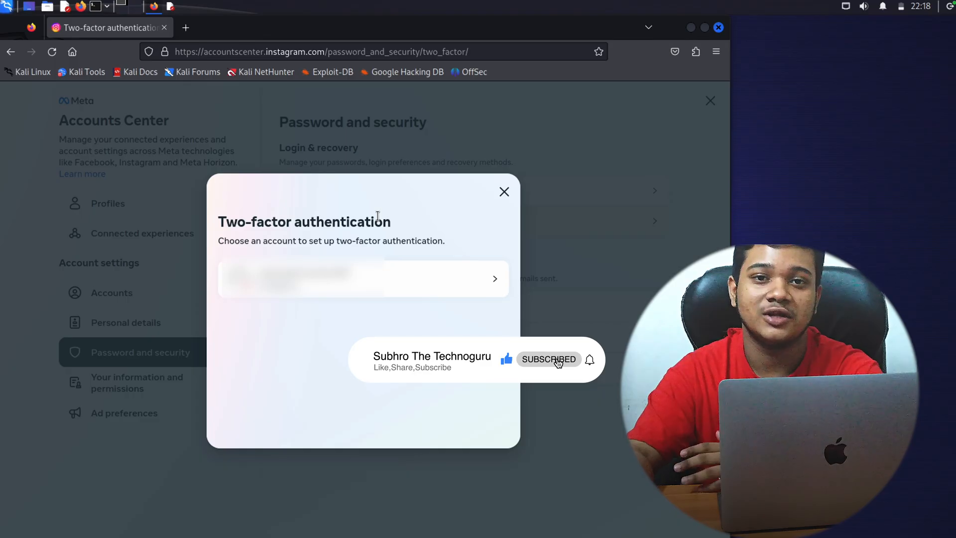